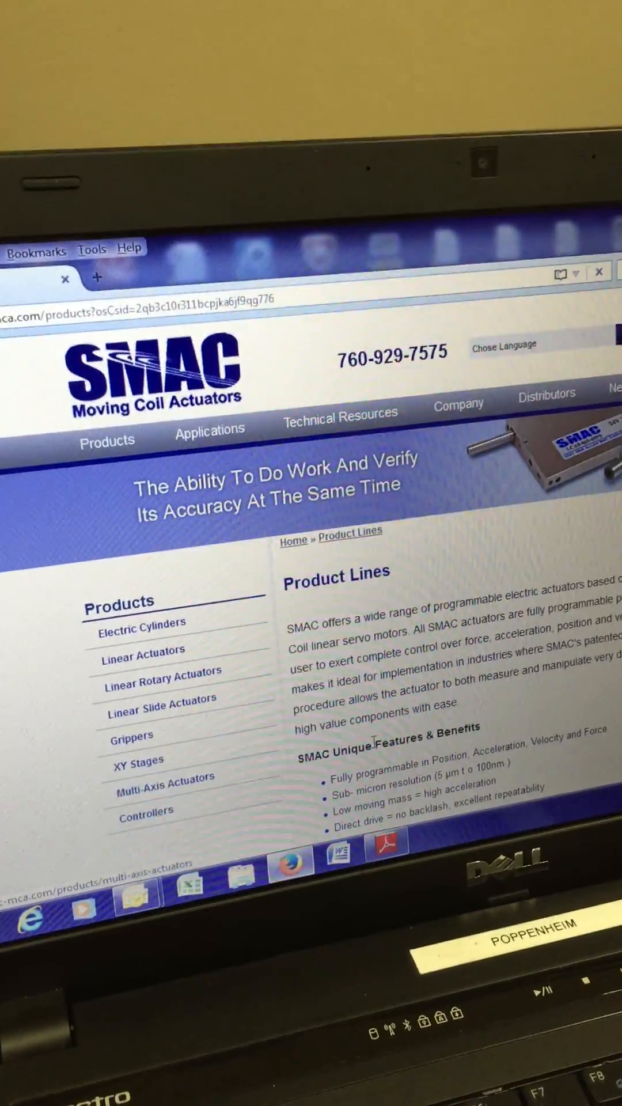
Go to the Controllers category and browse down to a controller's product page.
{"action": "left_click", "coordinate": [145, 809]}
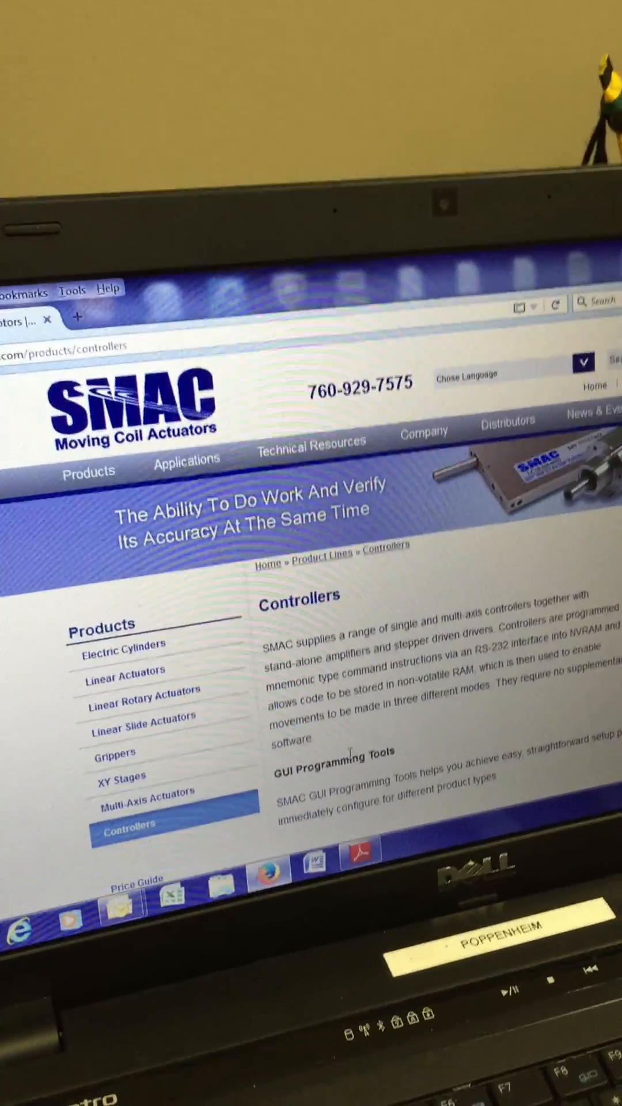
{"action": "scroll", "scroll_direction": "down", "scroll_amount": 3}
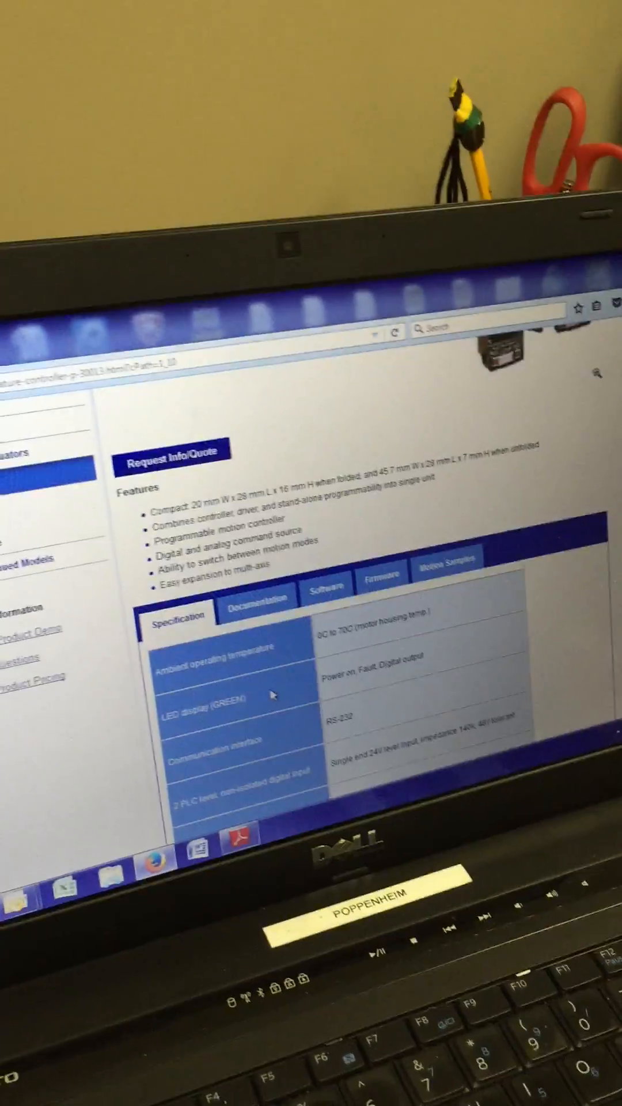
{"action": "left_click", "coordinate": [263, 572]}
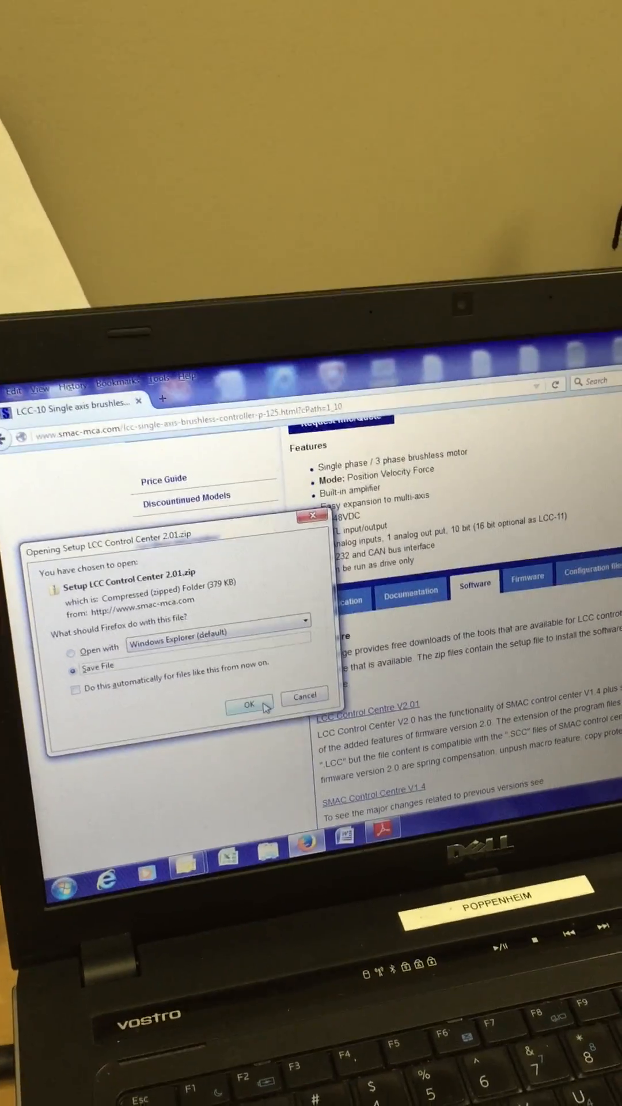
Confirm saving the LCC Control Center 2.01 zip (379 KB) to disk.
{"action": "left_click", "coordinate": [249, 704]}
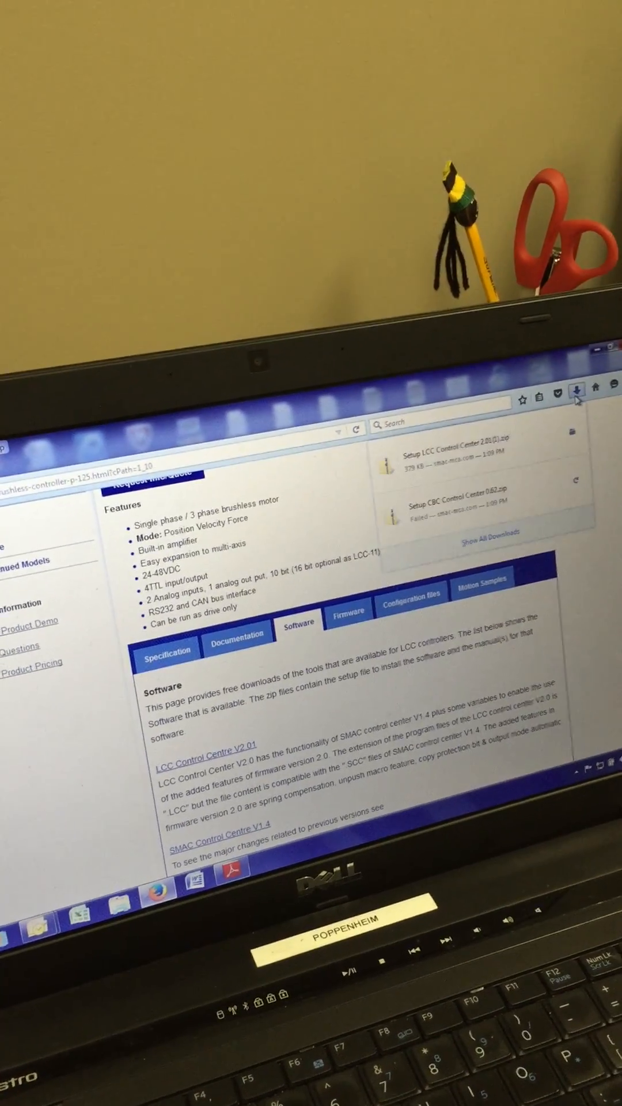